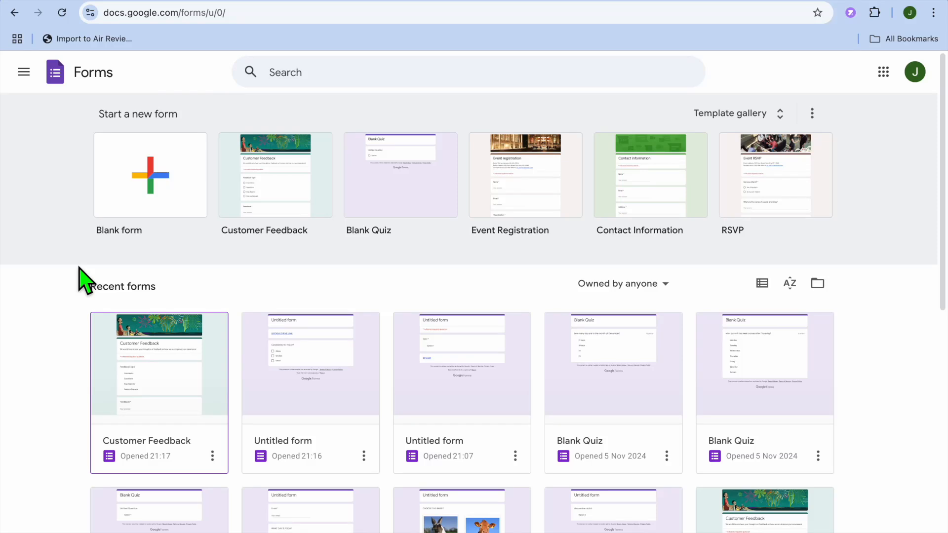
pyautogui.moveTo(217, 272)
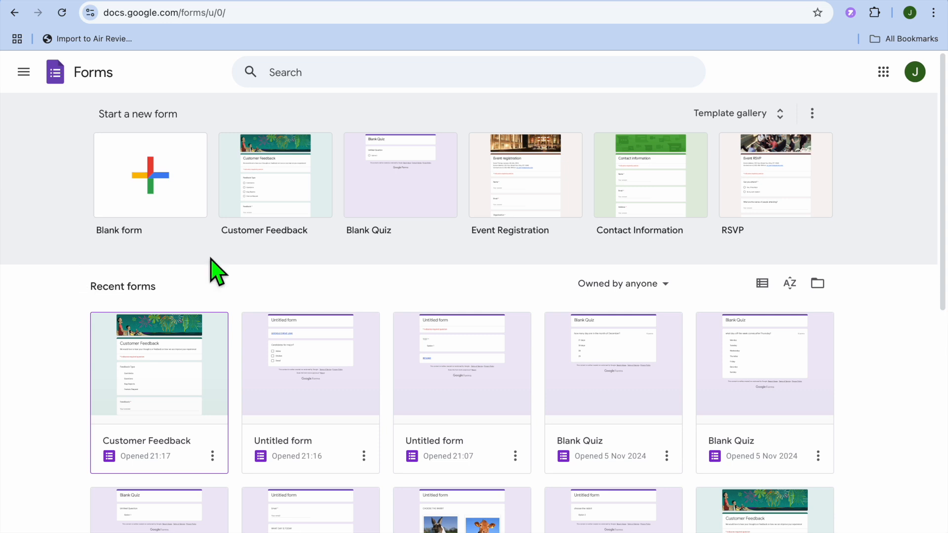
pyautogui.moveTo(281, 241)
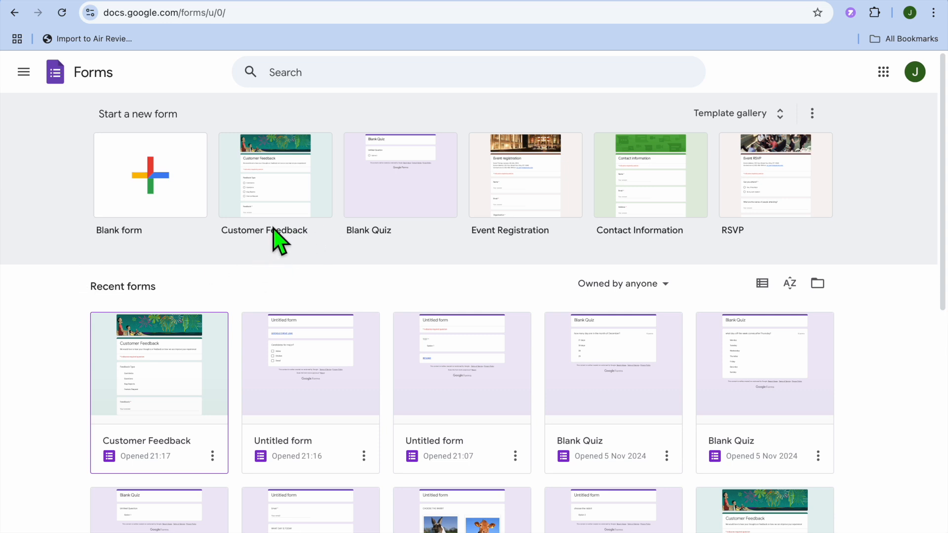
pyautogui.moveTo(382, 239)
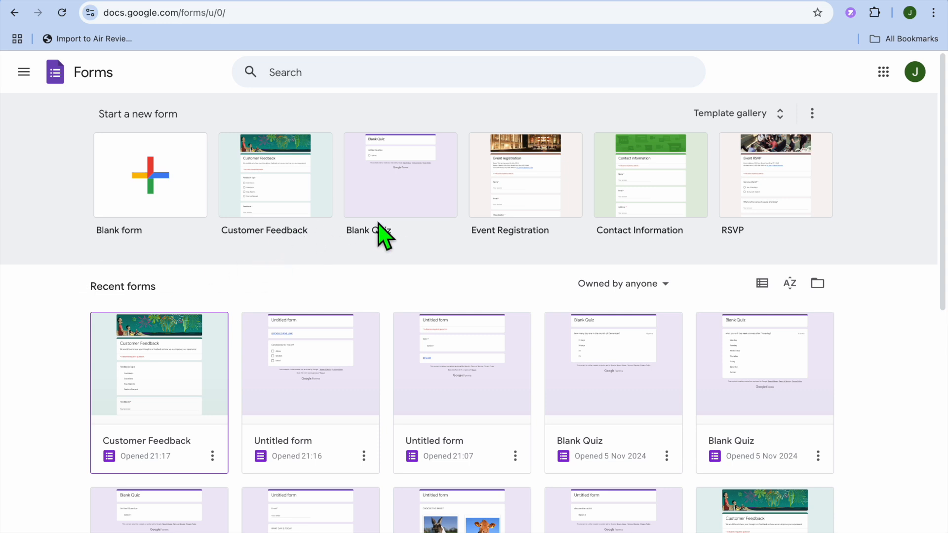
pyautogui.moveTo(382, 239)
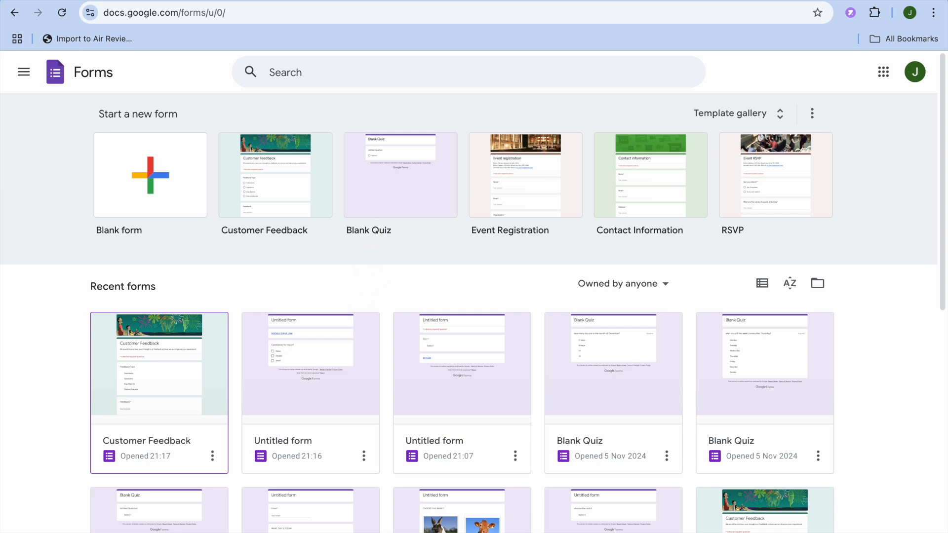
pyautogui.moveTo(306, 392)
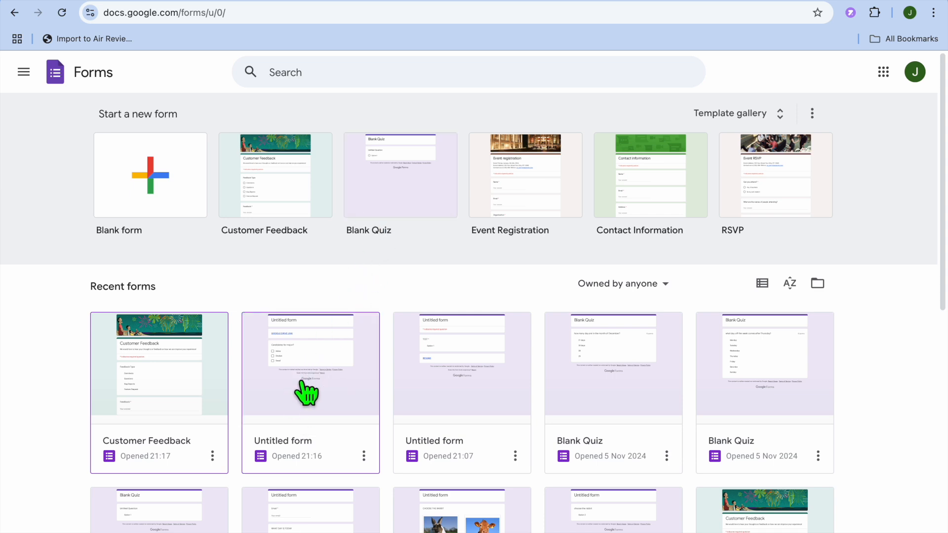
# Show the Untitled form's questions, including the 'Candidates for major?' checkbox question
pyautogui.click(309, 365)
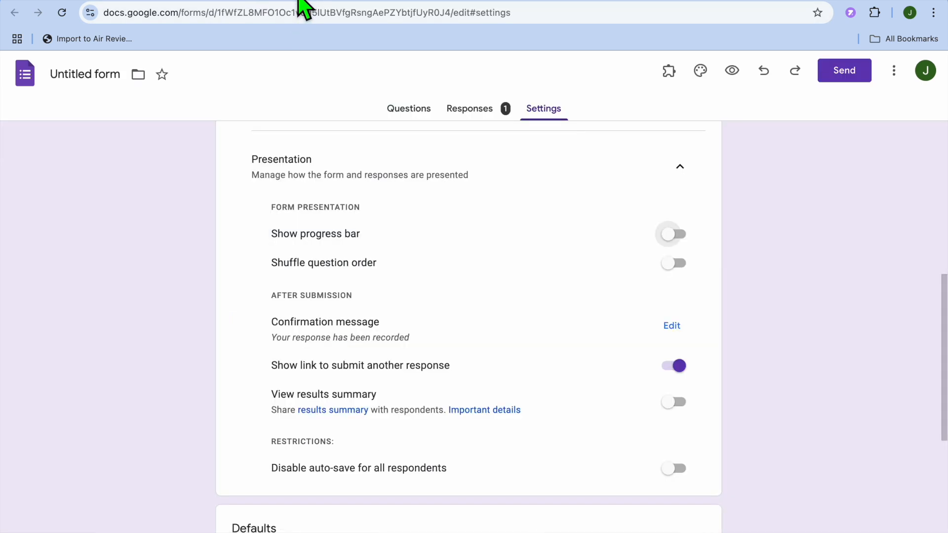
pyautogui.click(408, 108)
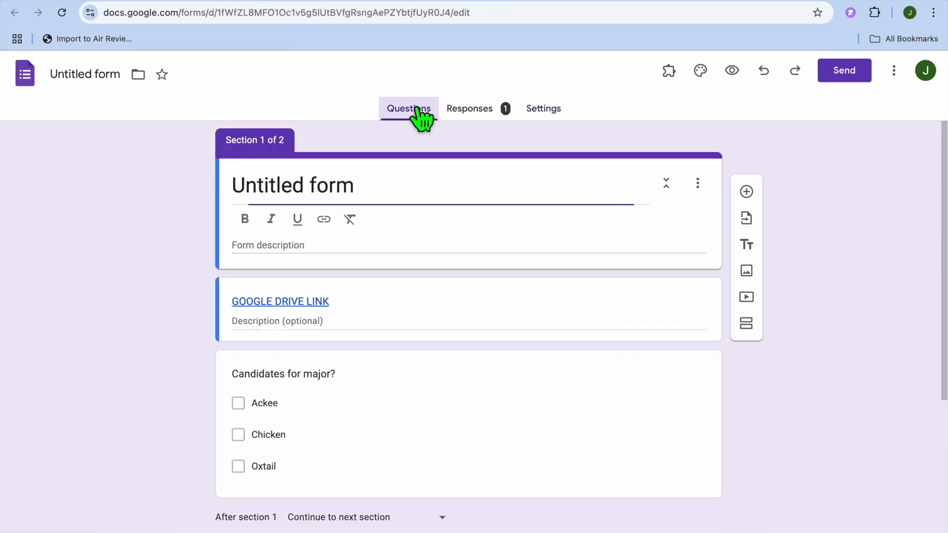
pyautogui.moveTo(449, 350)
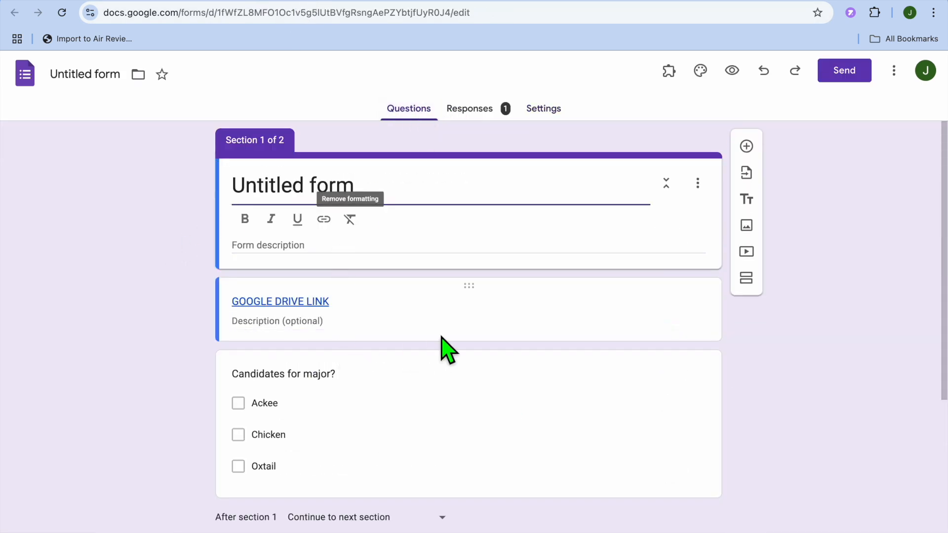
pyautogui.moveTo(543, 112)
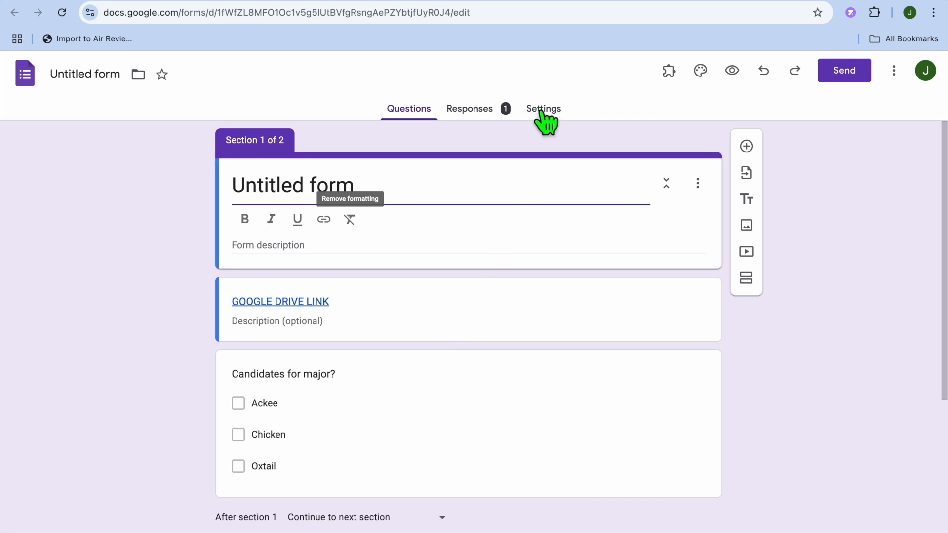
# Bring up the form settings' Presentation section with the after-submission options
pyautogui.click(543, 108)
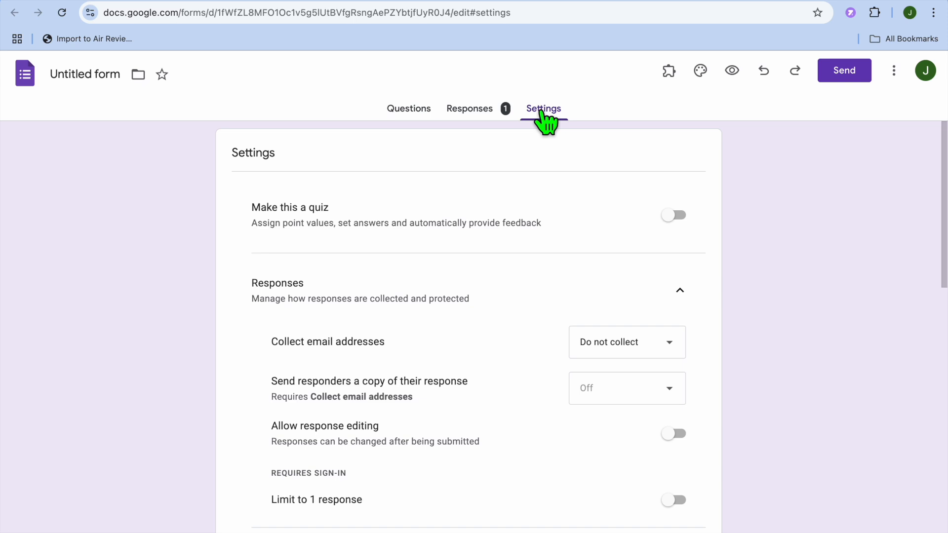
pyautogui.scroll(-3)
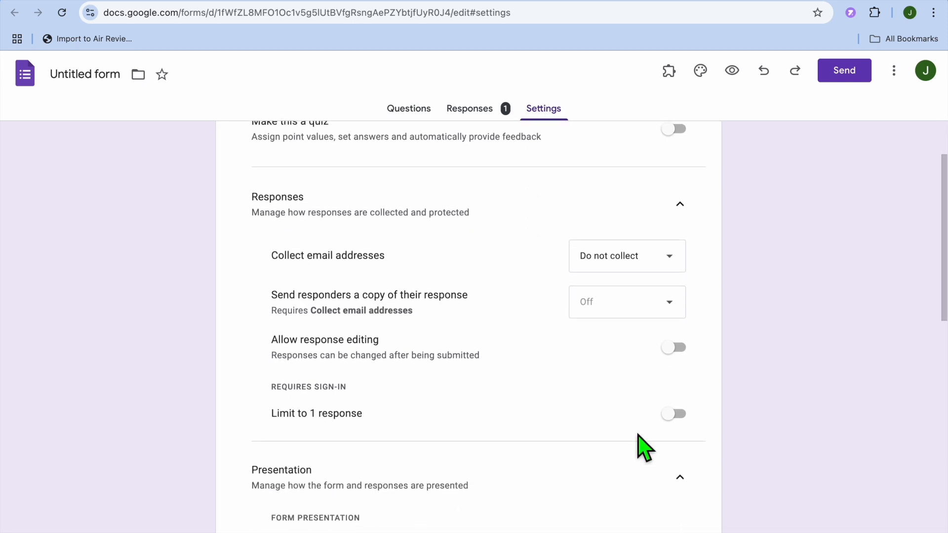
pyautogui.moveTo(679, 478)
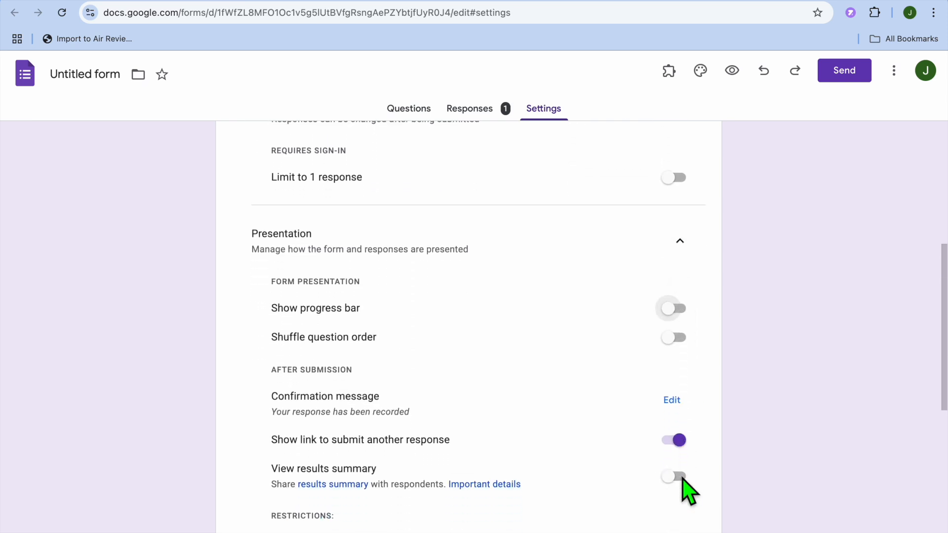
pyautogui.scroll(-3)
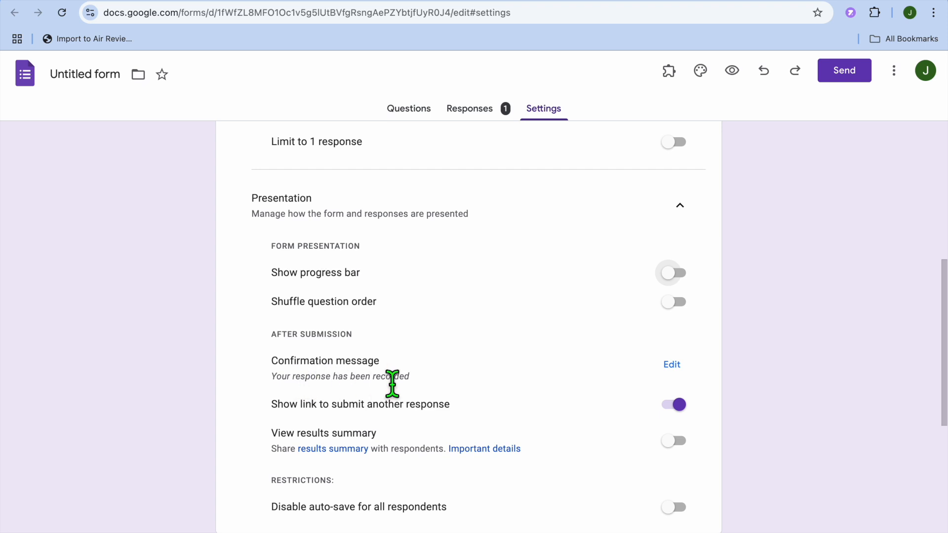
pyautogui.moveTo(671, 364)
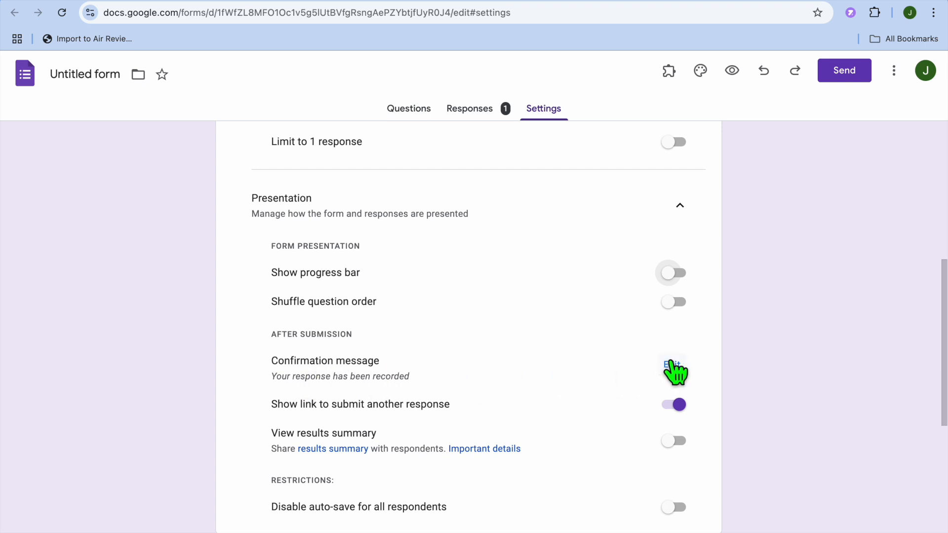
# Change the confirmation message to 'THANK YOU' and save it
pyautogui.click(673, 368)
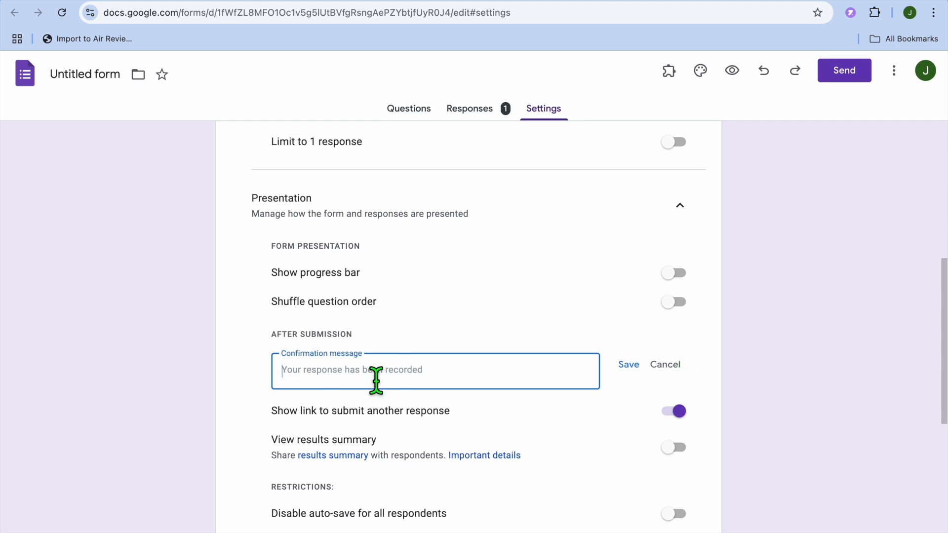
pyautogui.write('THA')
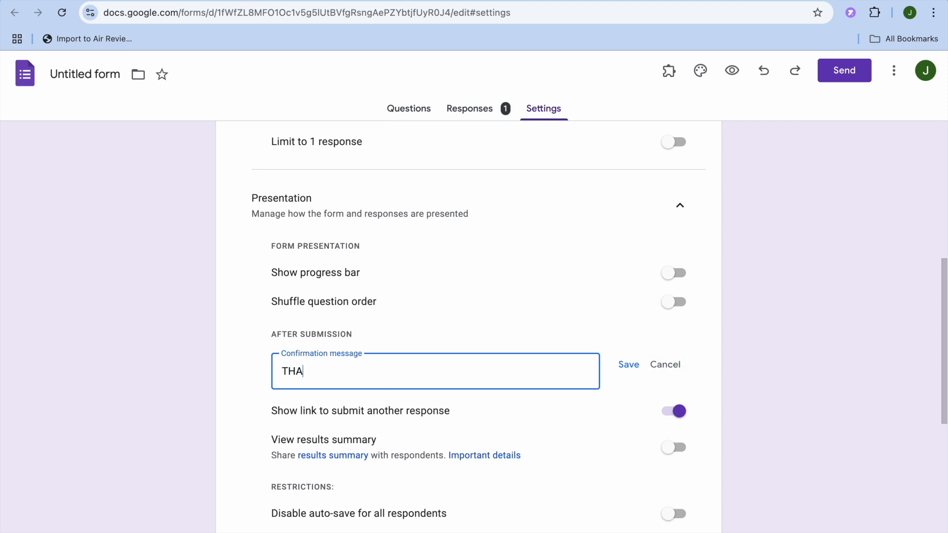
pyautogui.write('NK YOU')
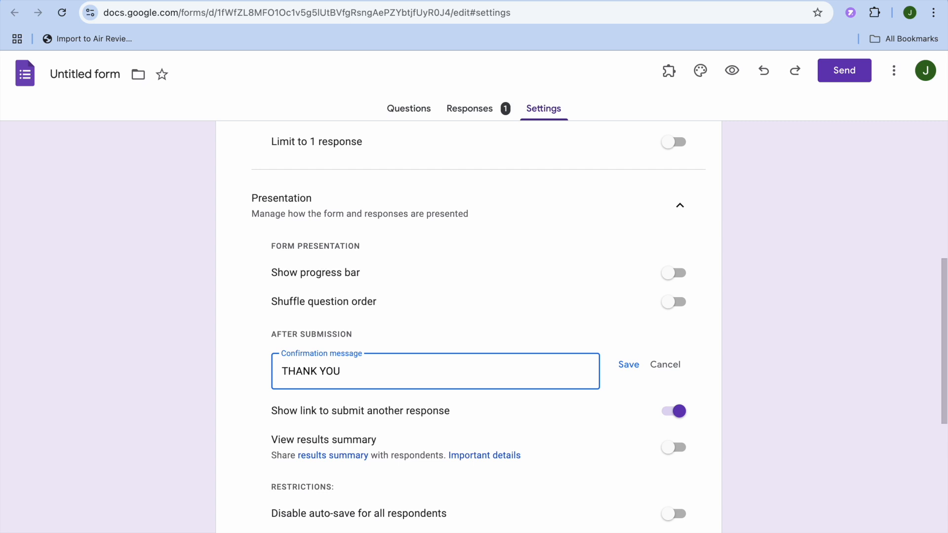
pyautogui.click(628, 364)
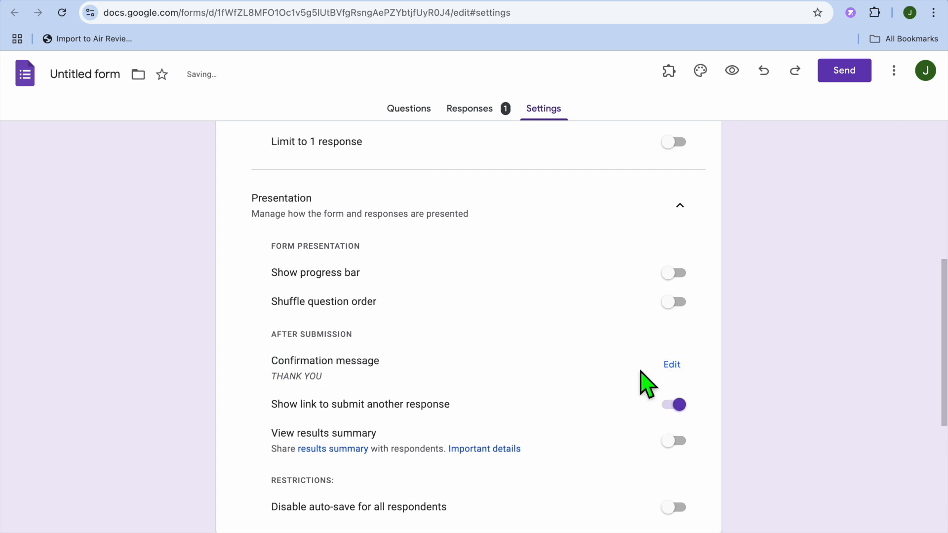
pyautogui.moveTo(490, 214)
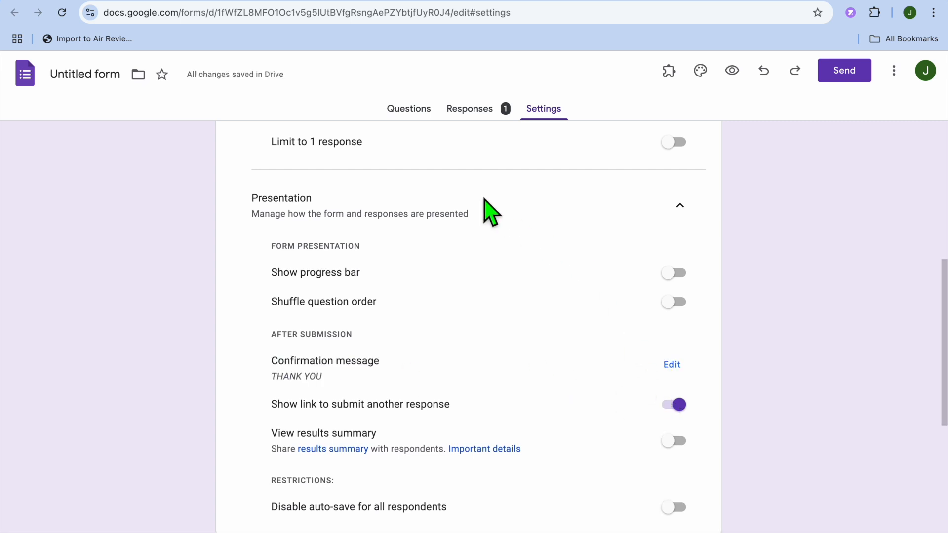
# Copy the Untitled form's share link from the Send dialog
pyautogui.click(409, 108)
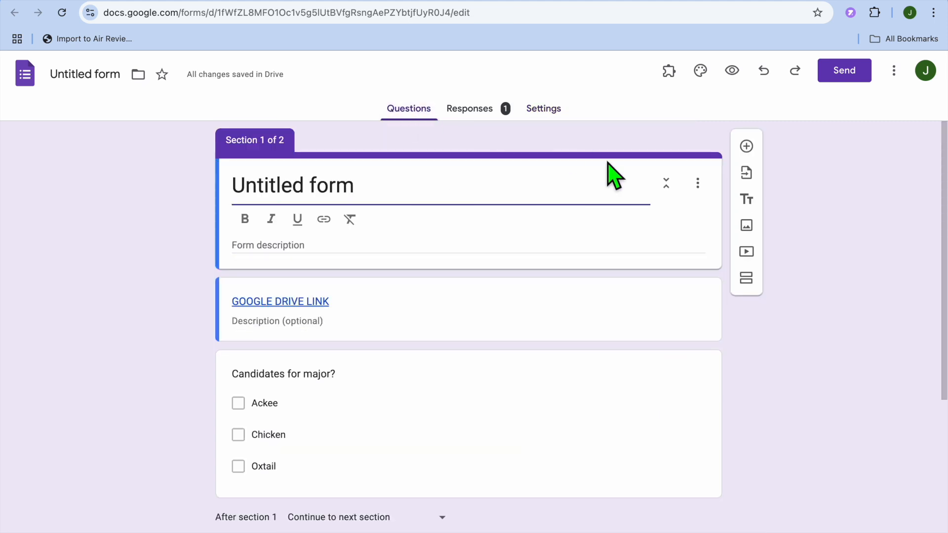
pyautogui.moveTo(844, 74)
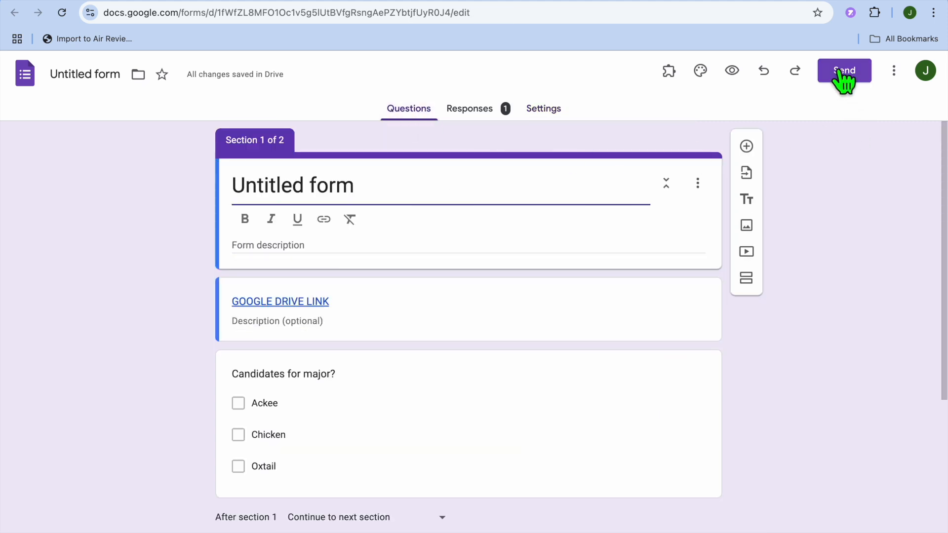
pyautogui.click(844, 70)
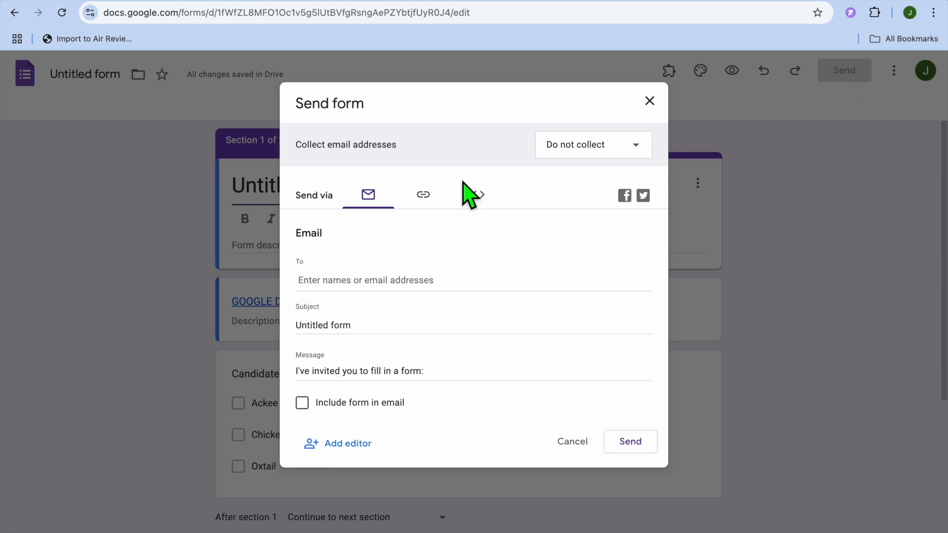
pyautogui.click(422, 194)
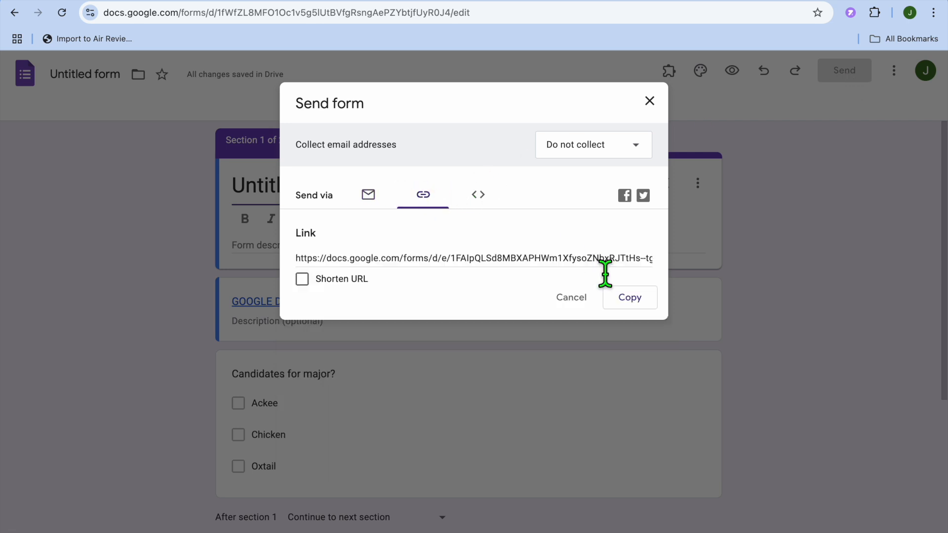
pyautogui.click(629, 297)
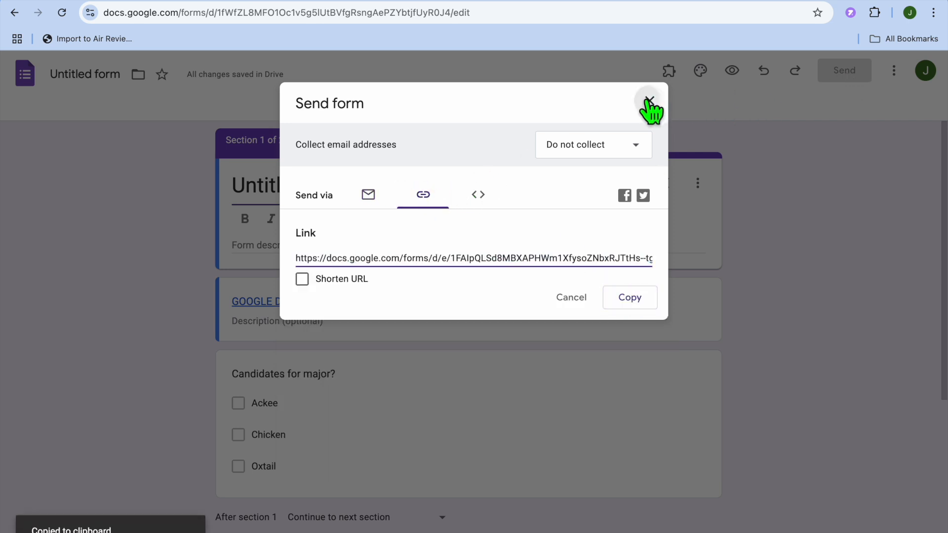
pyautogui.click(649, 104)
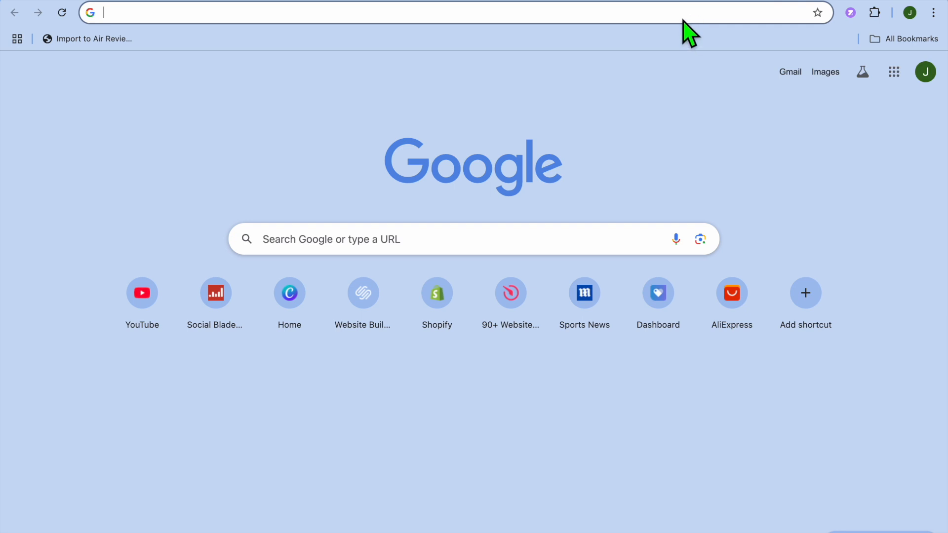
# Load the live response form from the copied link in a new browser tab
pyautogui.rightClick(424, 12)
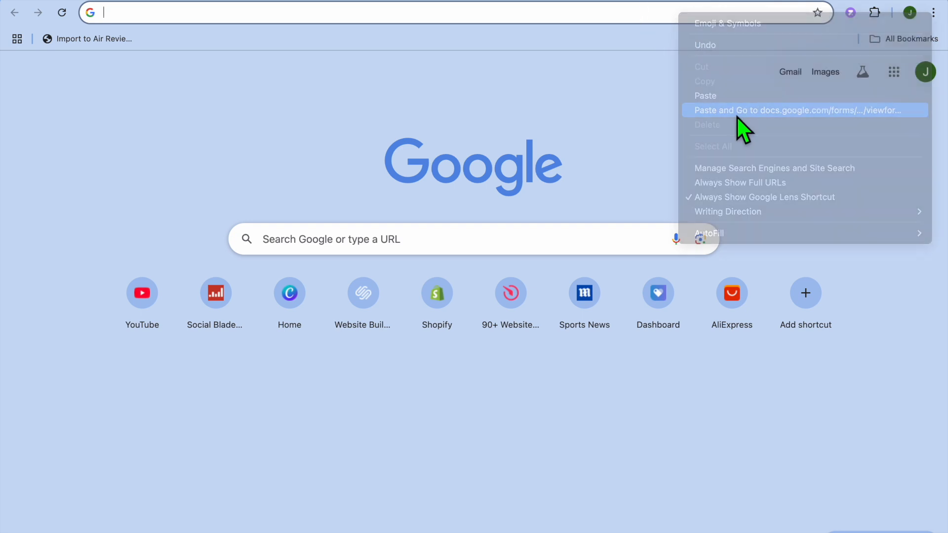
pyautogui.click(804, 109)
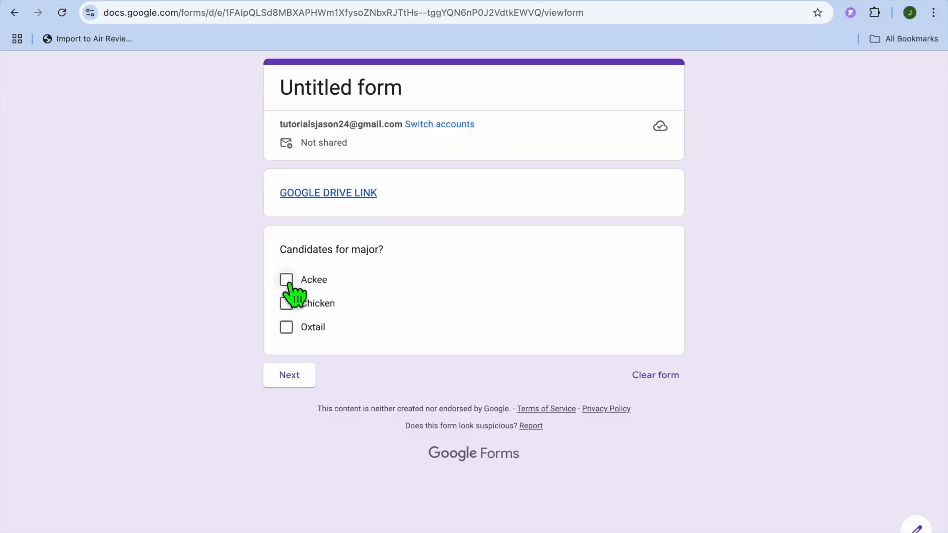
# Submit a test response (Ackee, then Option 1) to see the THANK YOU confirmation
pyautogui.click(285, 280)
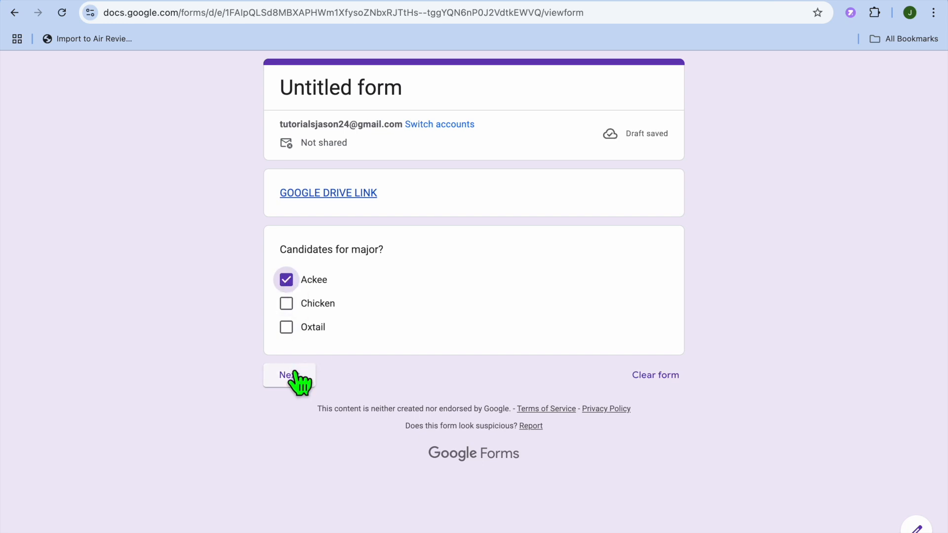
pyautogui.click(289, 375)
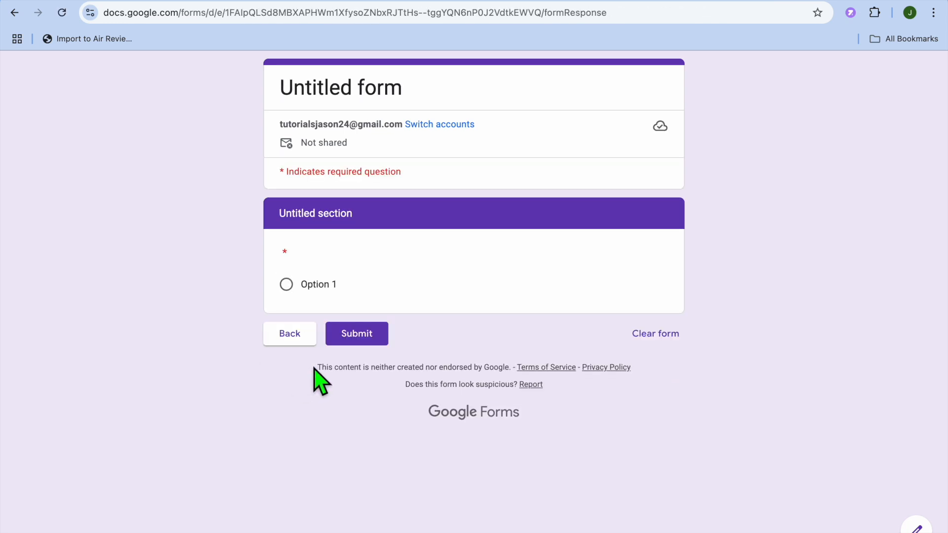
pyautogui.click(286, 284)
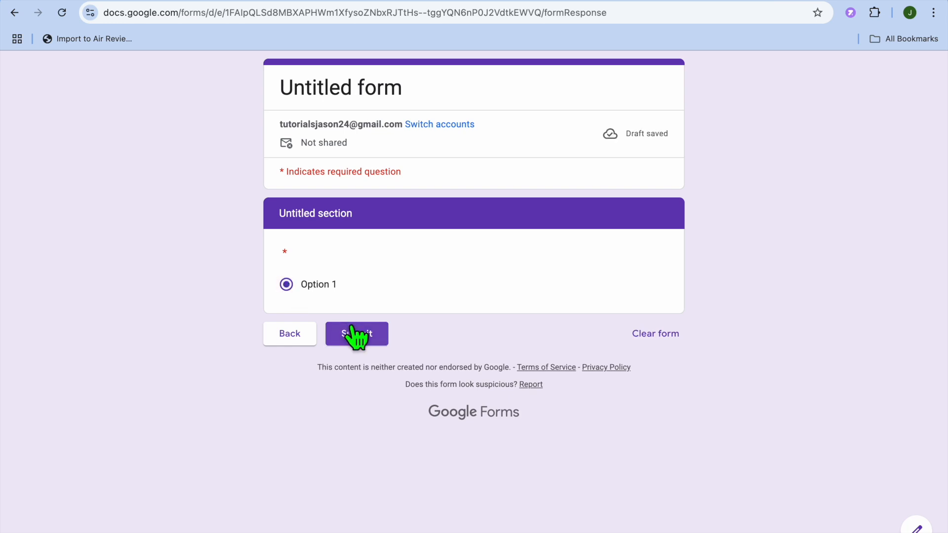
pyautogui.click(356, 334)
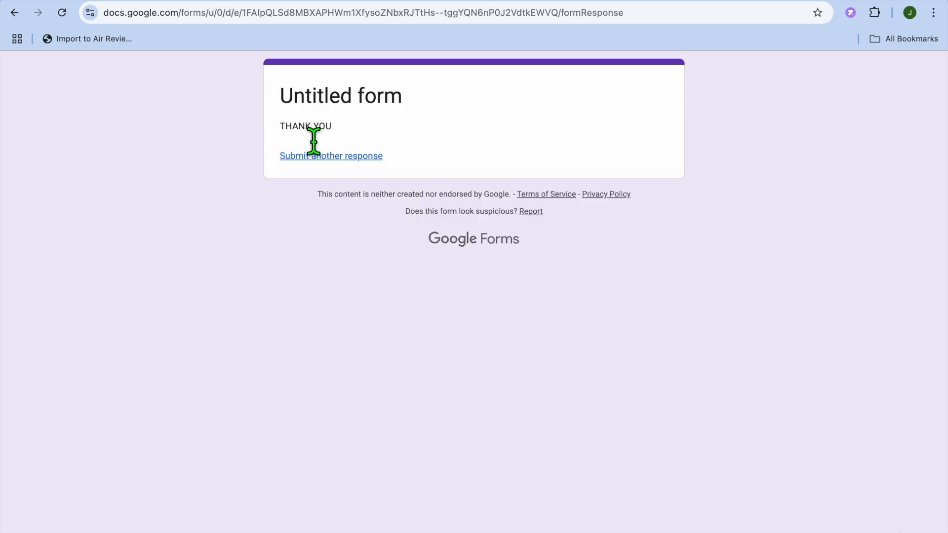
pyautogui.moveTo(305, 82)
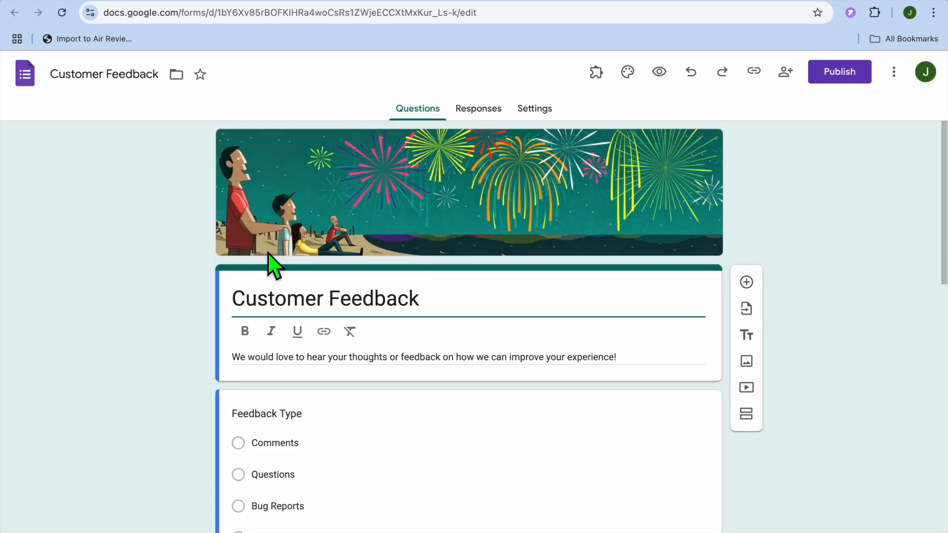
pyautogui.moveTo(376, 252)
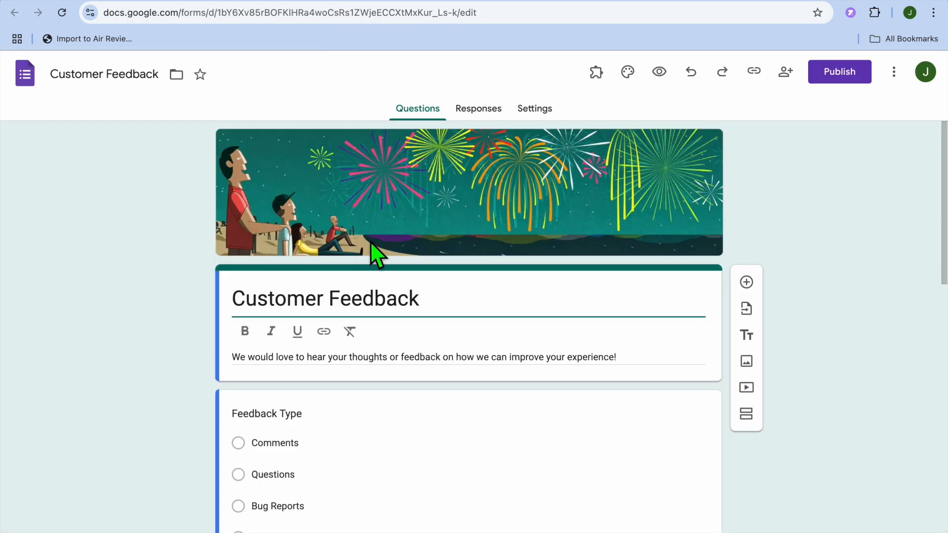
# Switch to the Customer Feedback form's settings
pyautogui.click(534, 108)
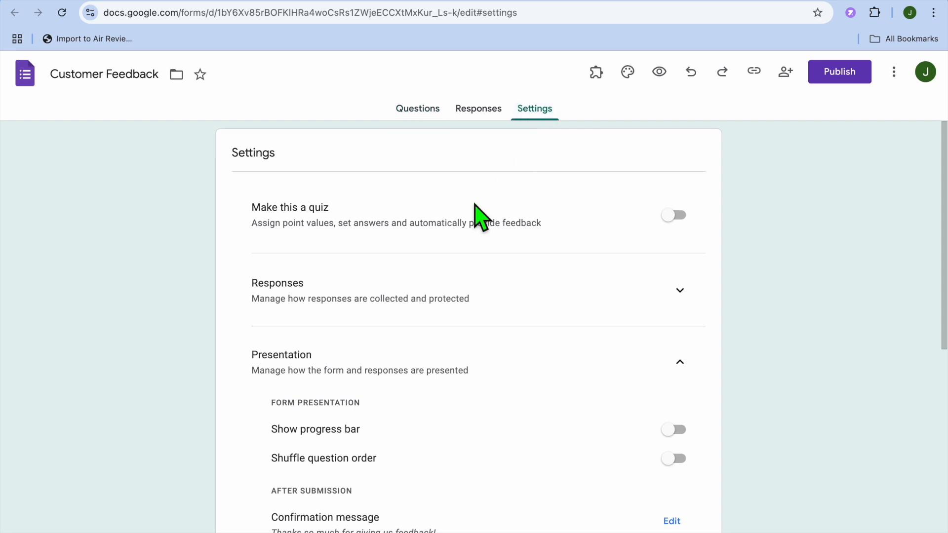
pyautogui.moveTo(586, 369)
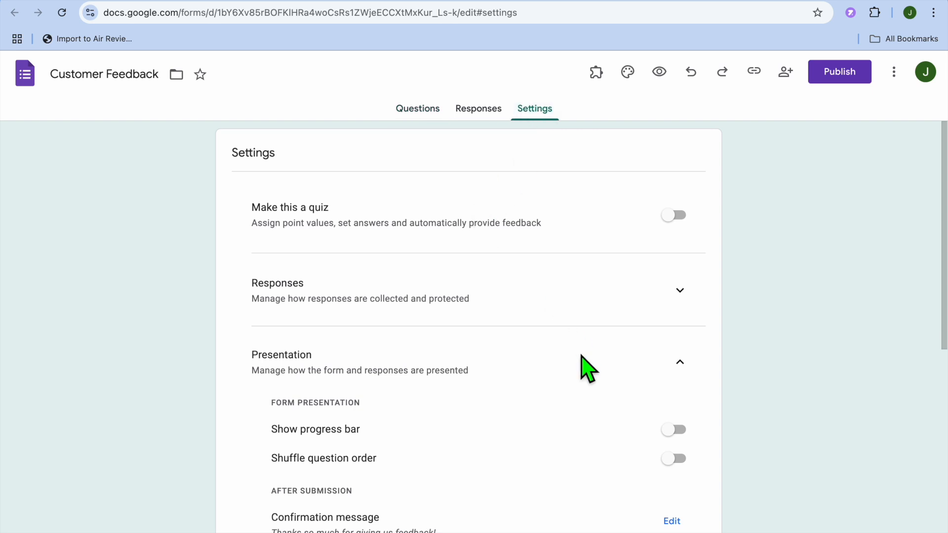
# Start editing the 'Thanks so much for giving us feedback!' confirmation message
pyautogui.scroll(-3)
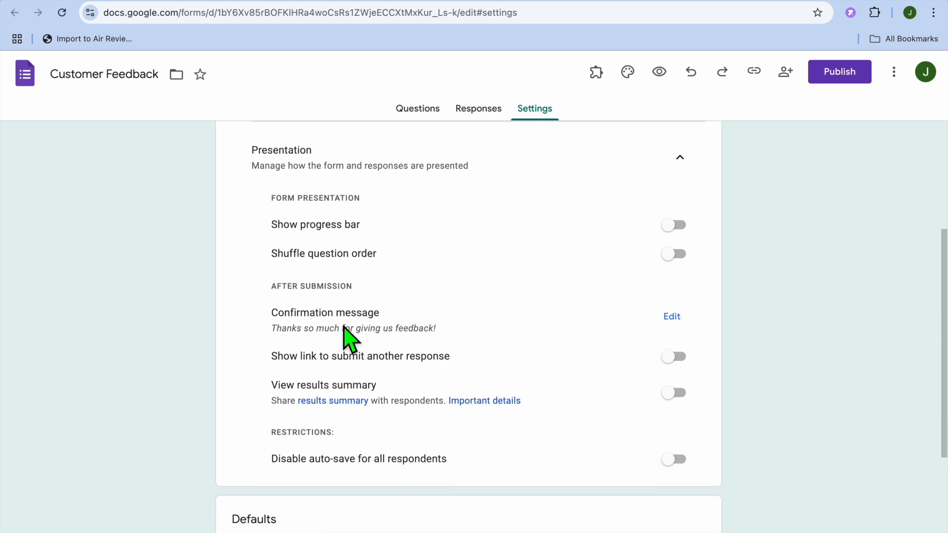
pyautogui.moveTo(319, 362)
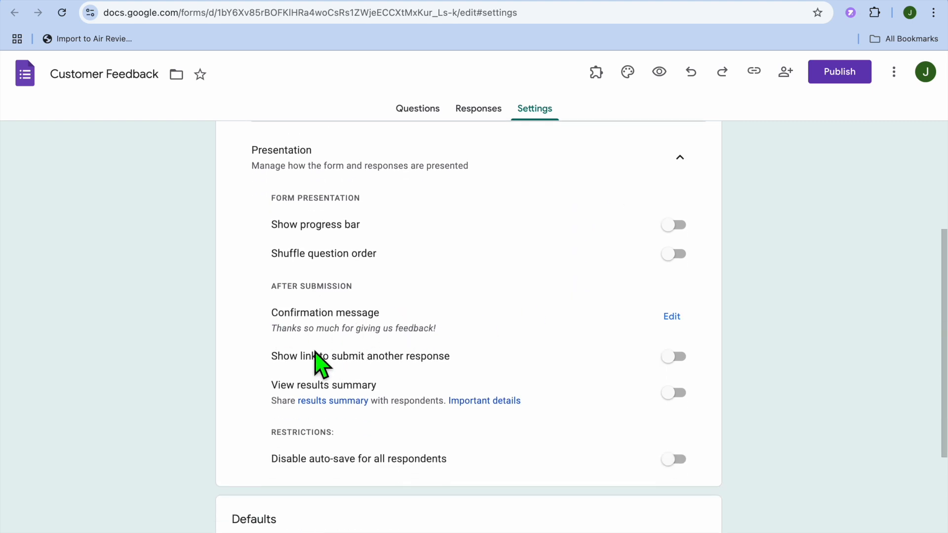
pyautogui.moveTo(688, 338)
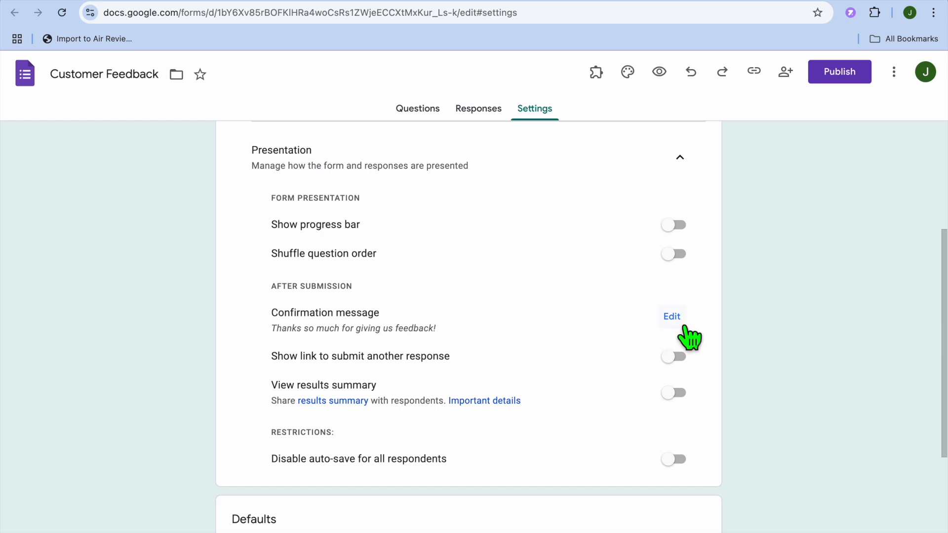
pyautogui.click(672, 316)
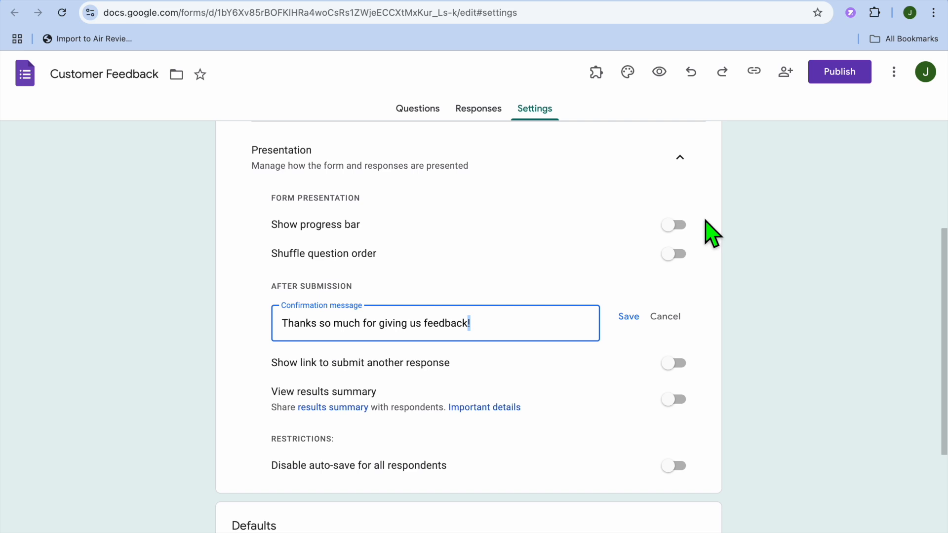
pyautogui.moveTo(883, 3)
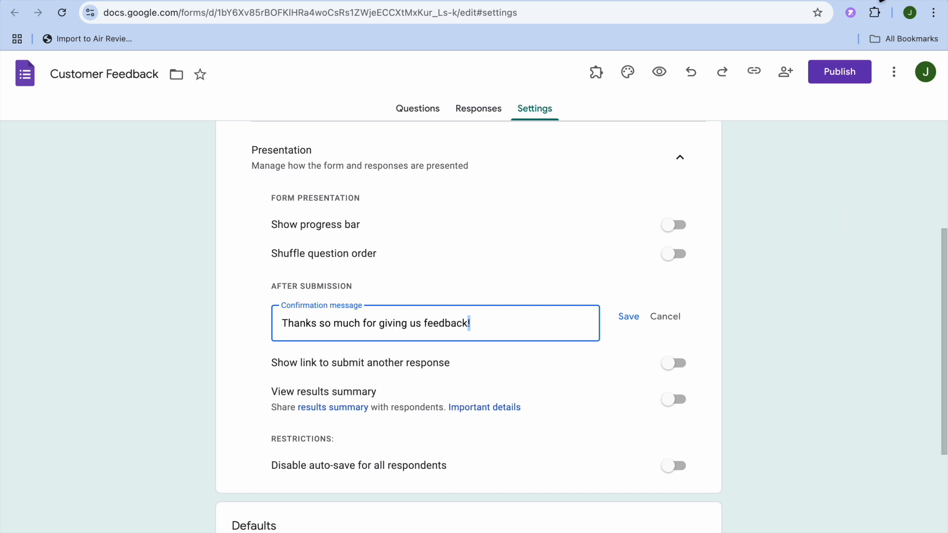